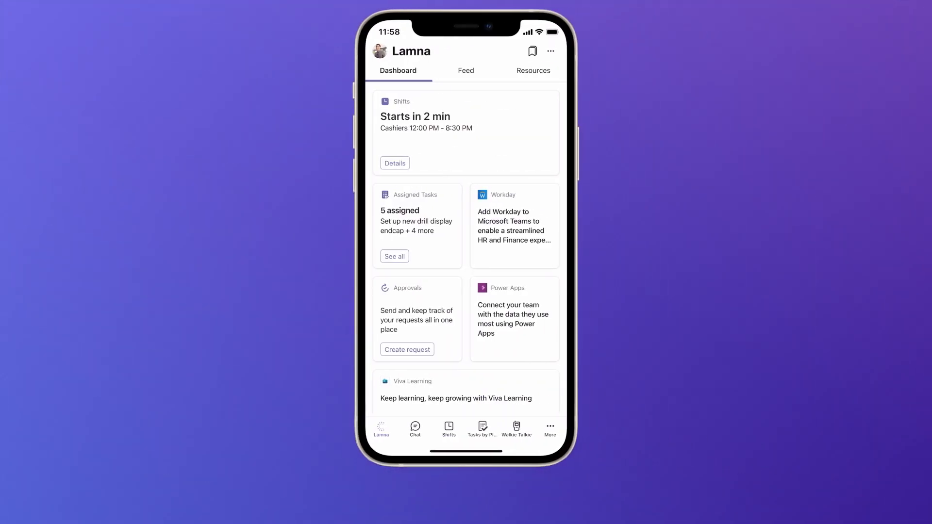
Step: Open the Shifts card on the Lamna dashboard to show the Lamna and Seattle Store 121 team list
left_click(448, 426)
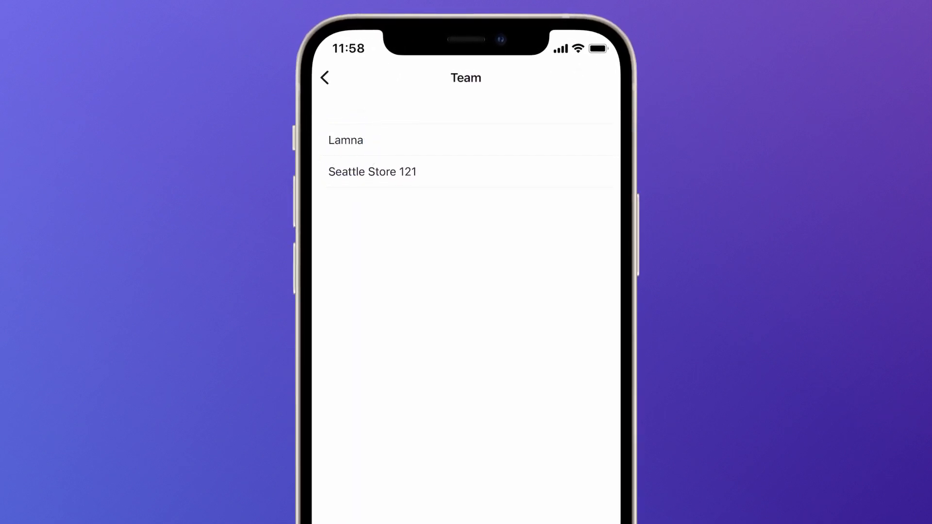
Step: Choose the Lamna team and clock in to start the shift timer
left_click(345, 139)
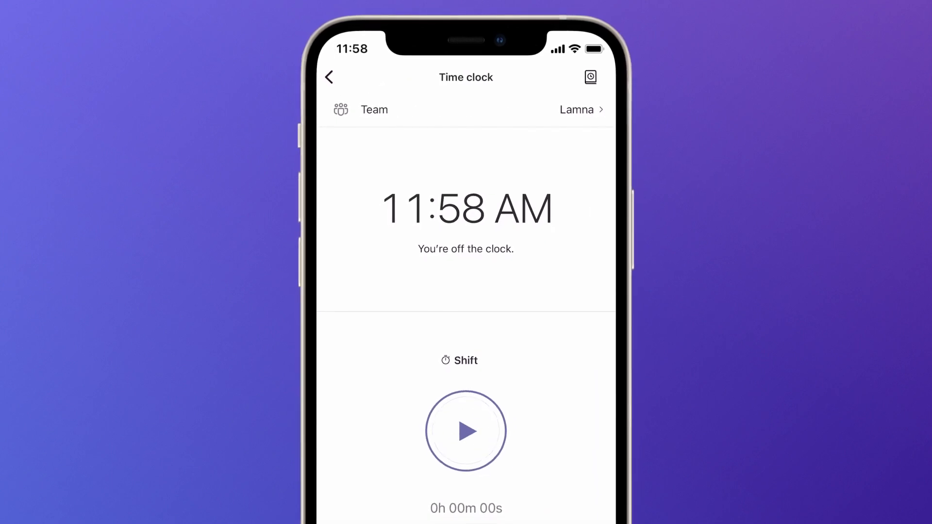
left_click(466, 431)
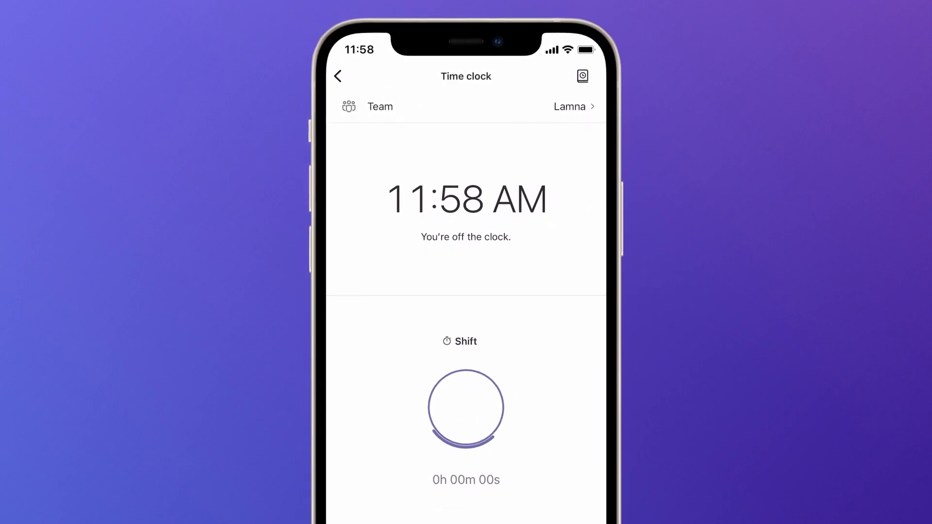
left_click(465, 408)
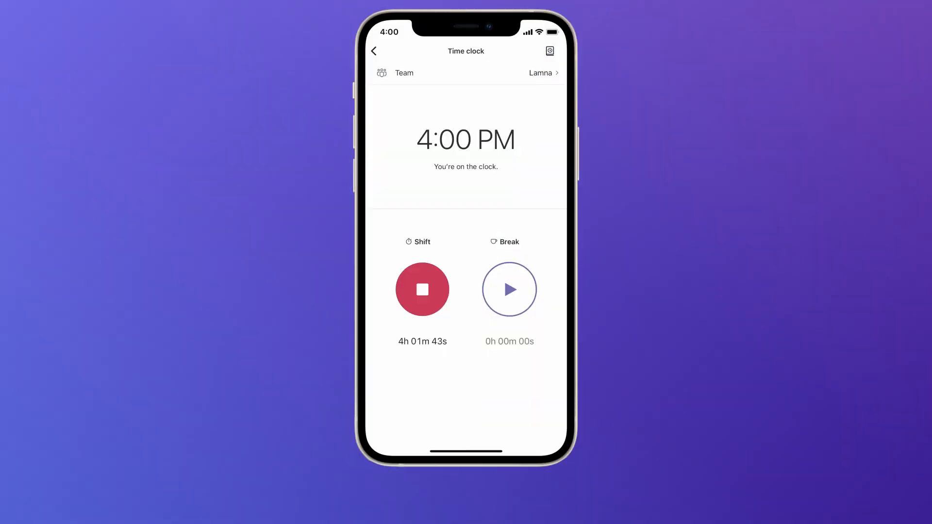
Step: Start and end a roughly 30-minute break, returning the shift to on the clock, then go to Chat
left_click(508, 290)
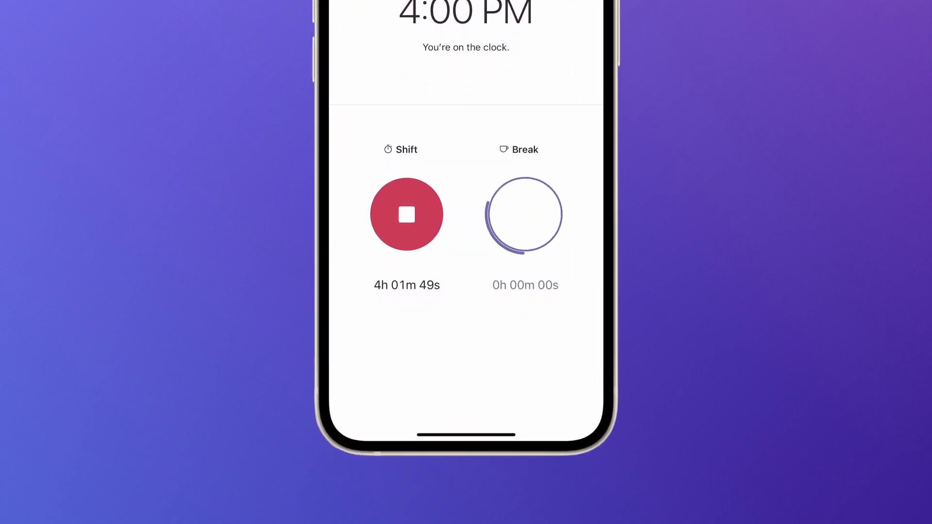
left_click(521, 214)
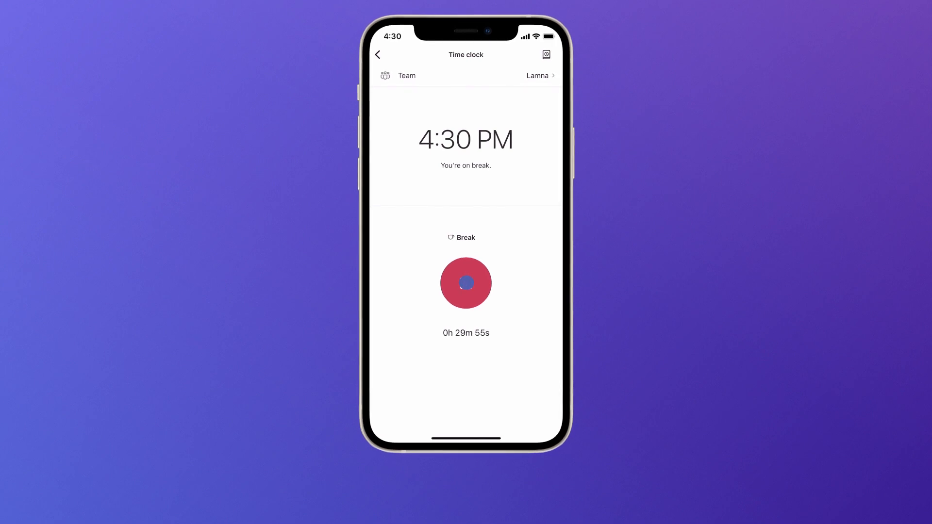
left_click(465, 283)
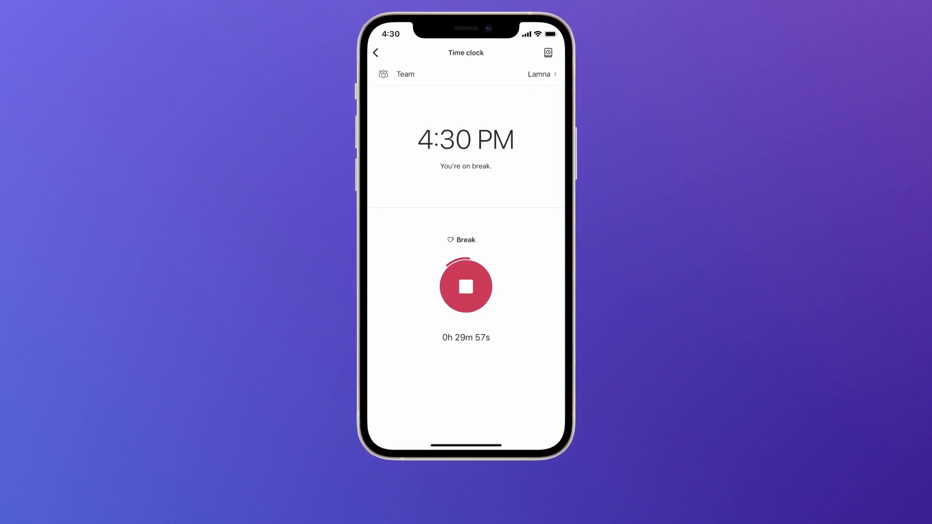
left_click(466, 286)
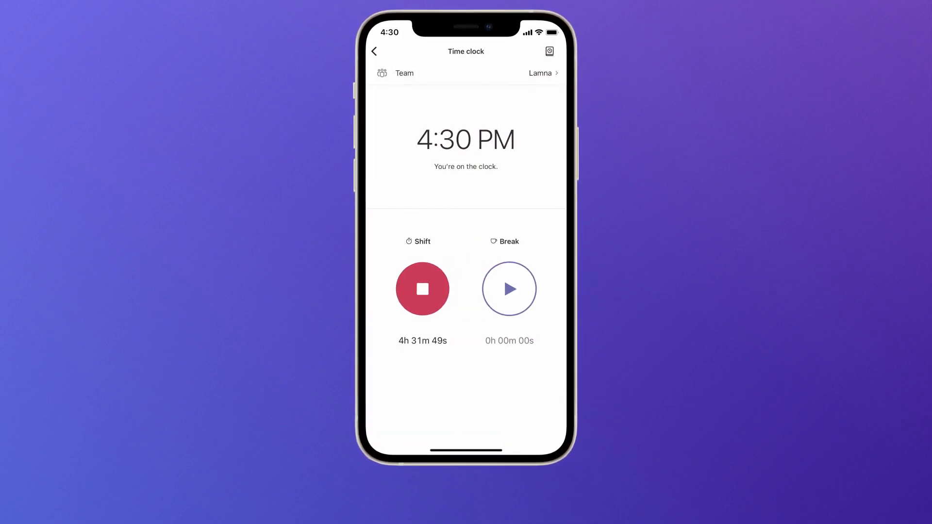
left_click(418, 413)
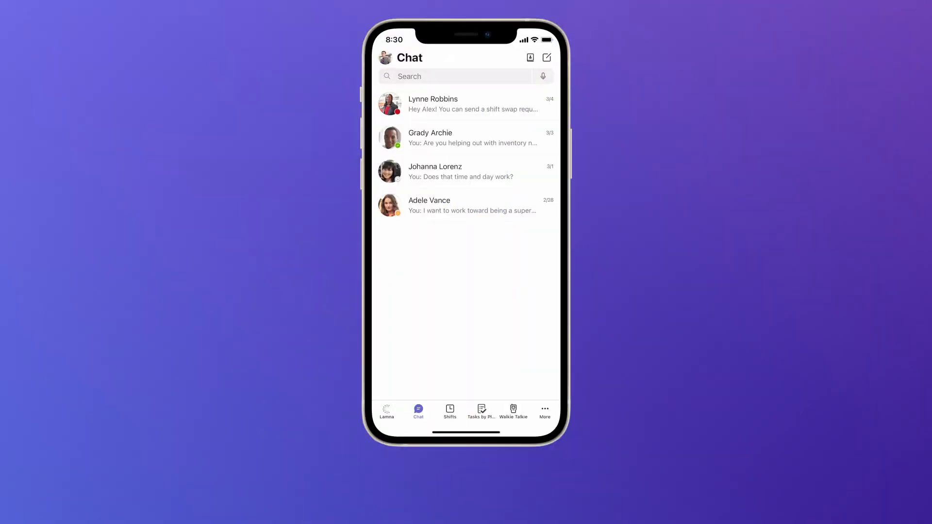
Step: Return to the time clock and clock out at 8:30 PM
left_click(449, 412)
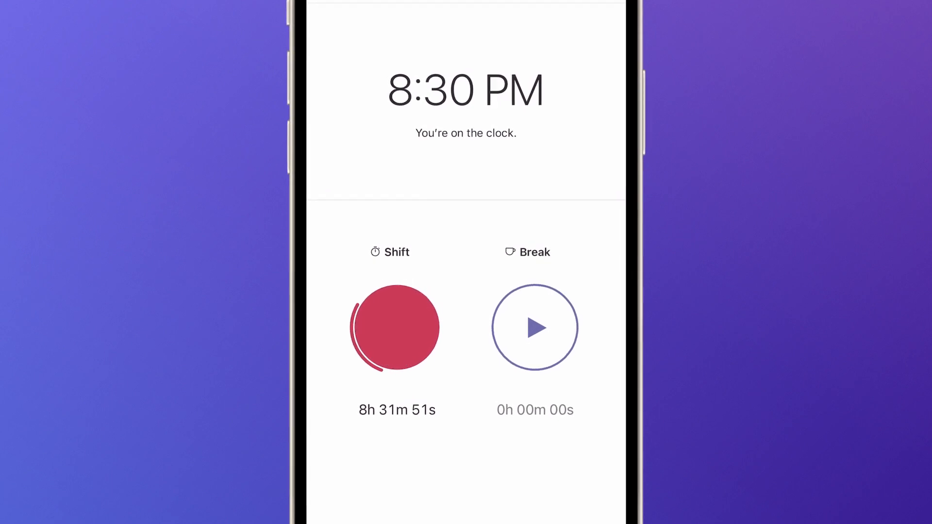
left_click(396, 329)
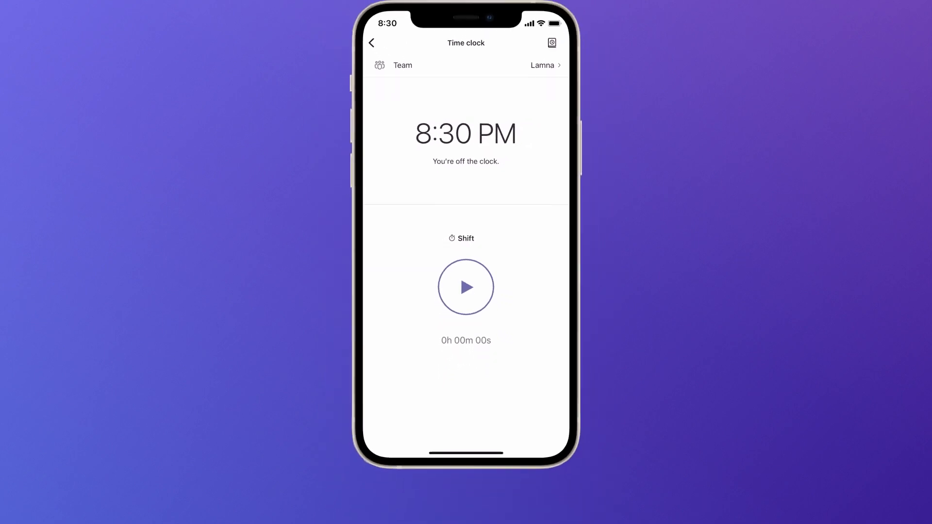
left_click(371, 43)
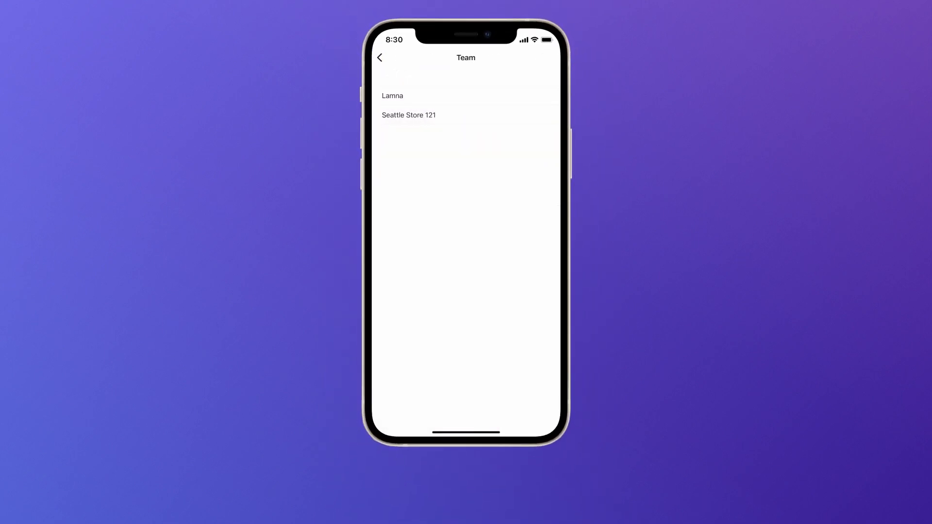
Step: Go back to the Shifts overview showing today's 12:00–8:30 PM Cashiers shift at Lamna
left_click(379, 58)
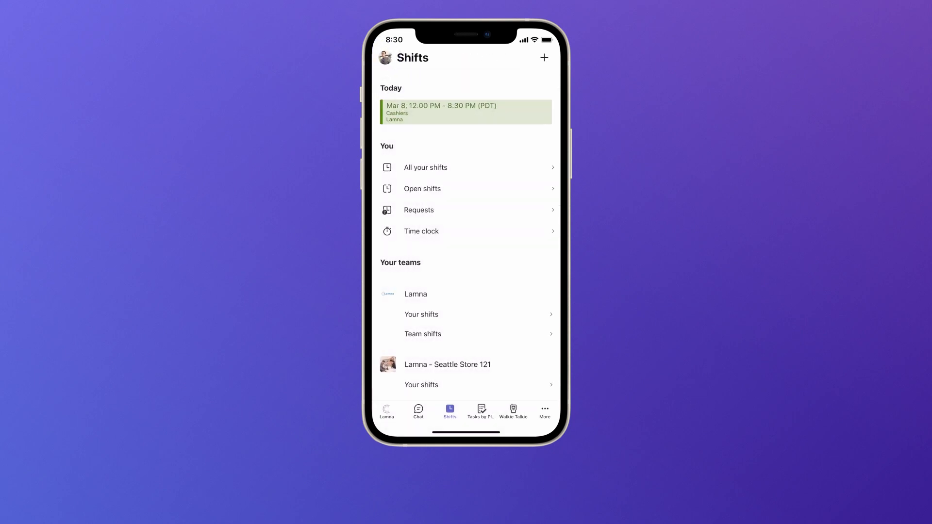